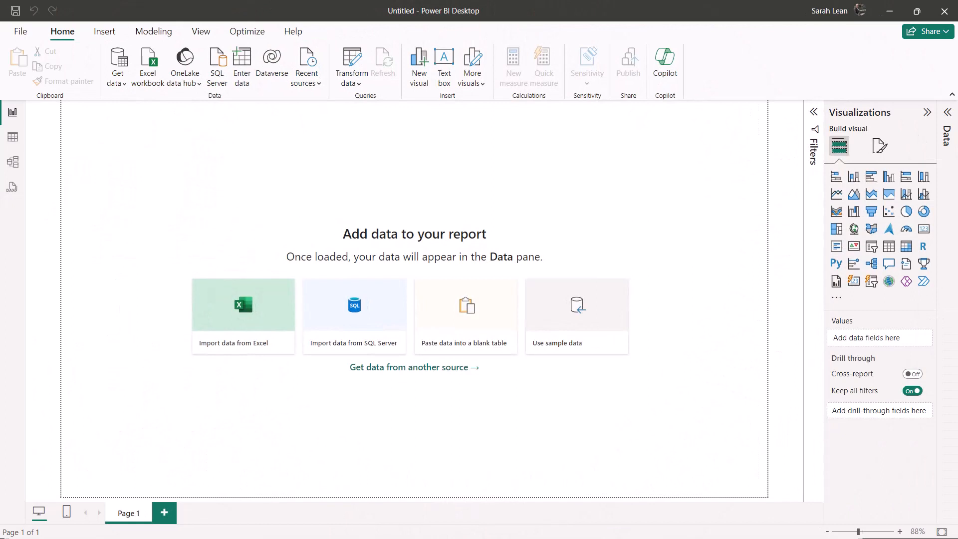
mouse_move(139, 114)
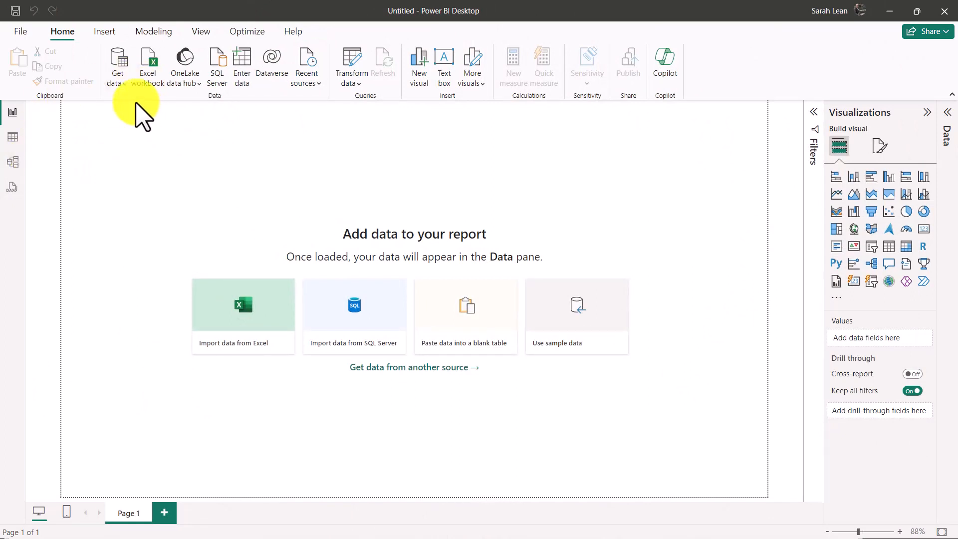
- Open the Get data dropdown of common data sources on the blank report
click(117, 64)
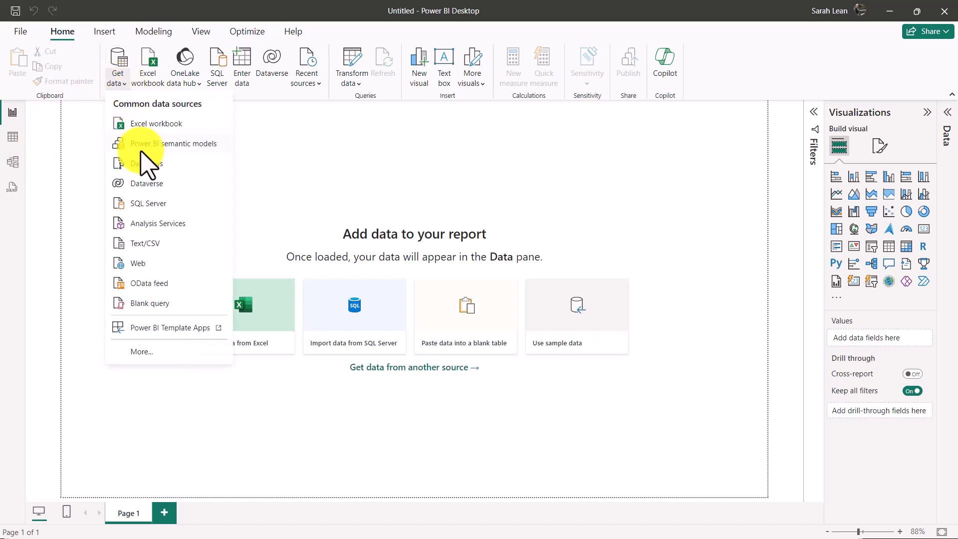
mouse_move(211, 361)
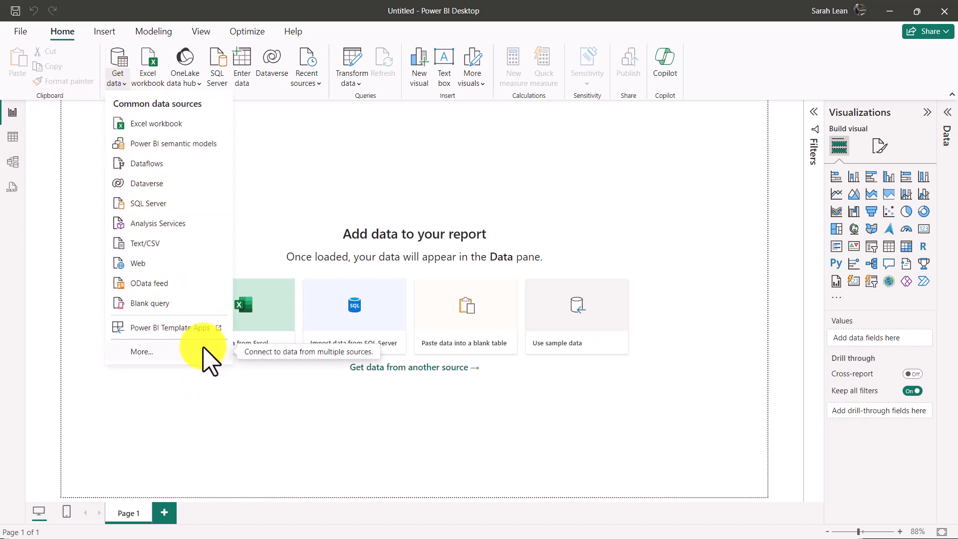
- Search all connectors for 'azure resource graph' and select the Azure Resource Graph connector
click(142, 352)
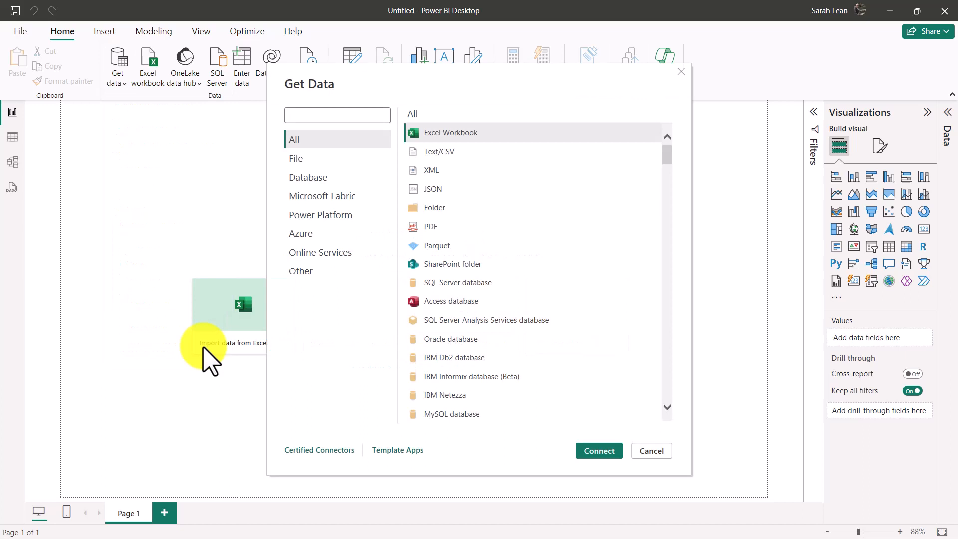
text(azure)
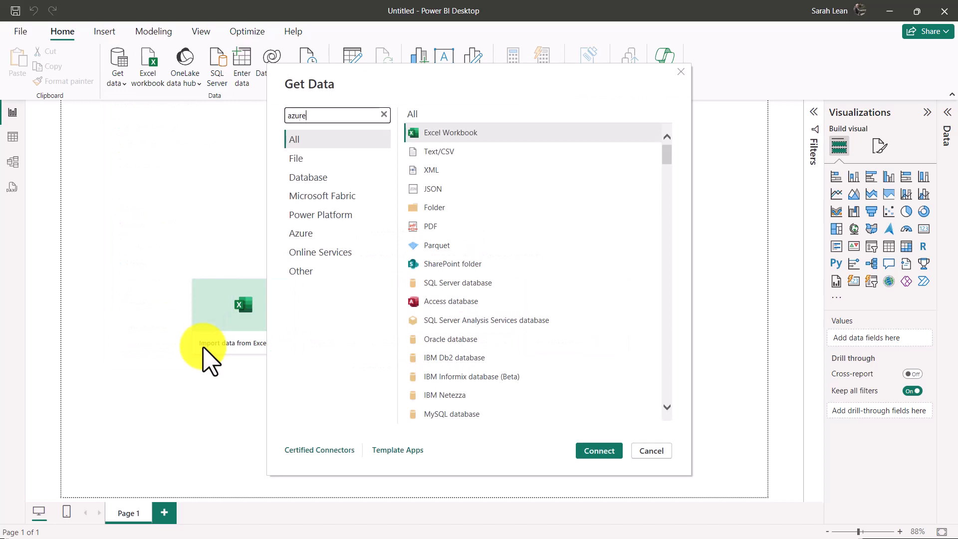
text(resource)
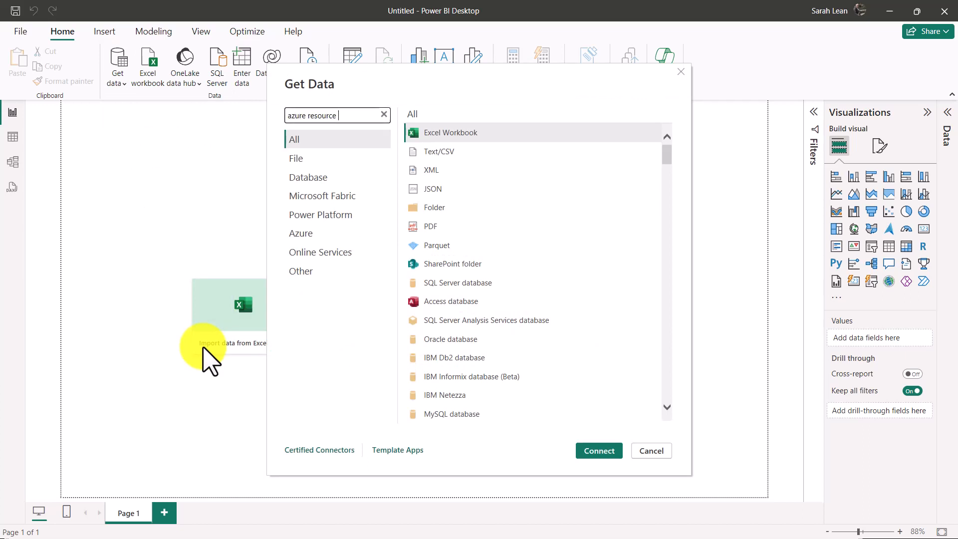
text(graph)
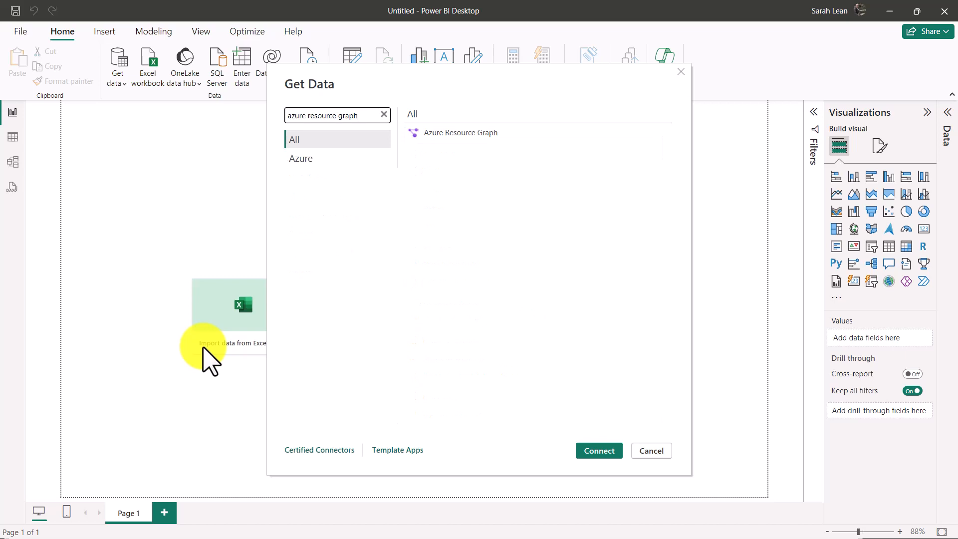
mouse_move(482, 133)
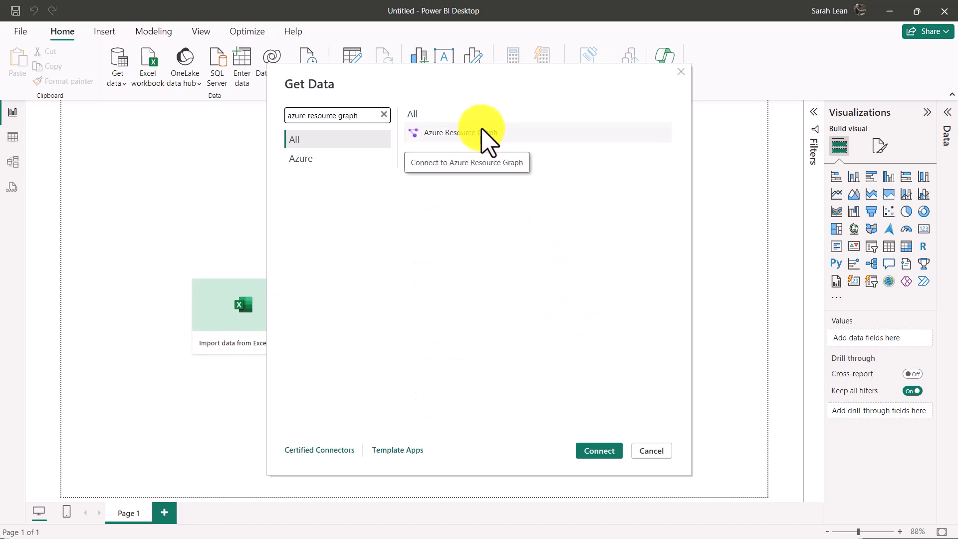
click(650, 450)
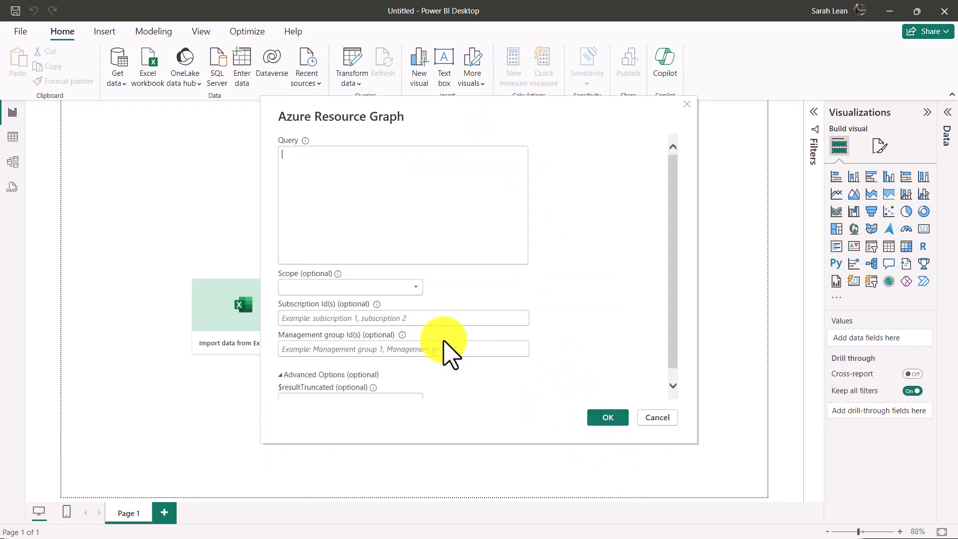
mouse_move(575, 354)
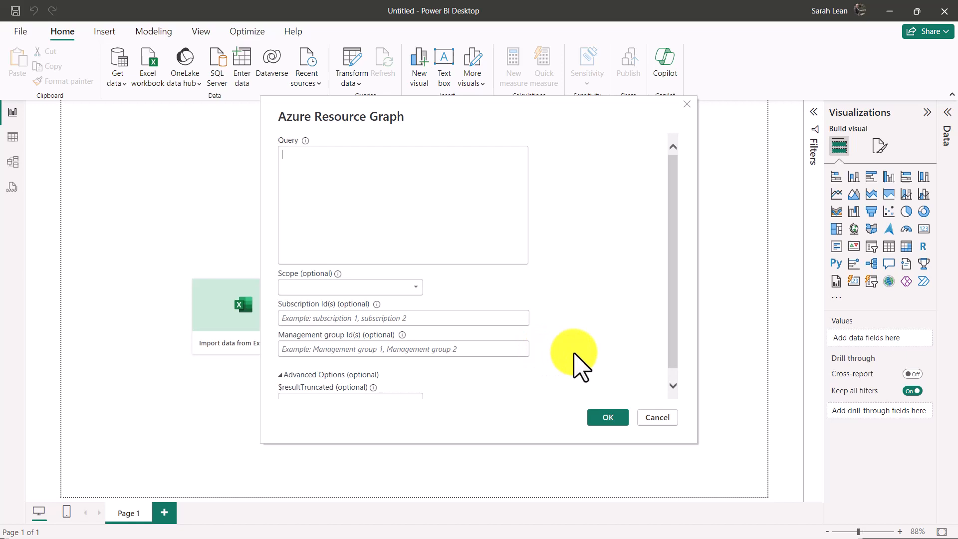
mouse_move(352, 238)
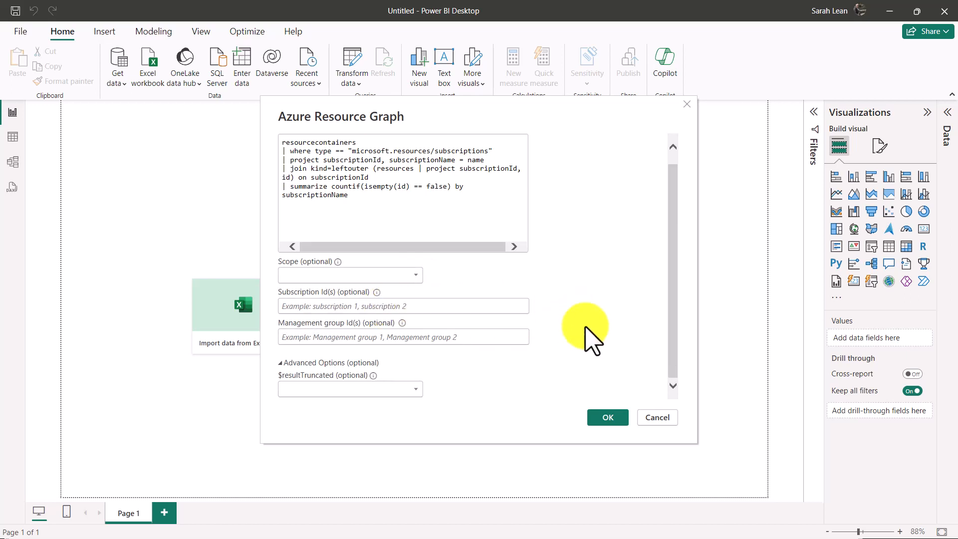
mouse_move(518, 405)
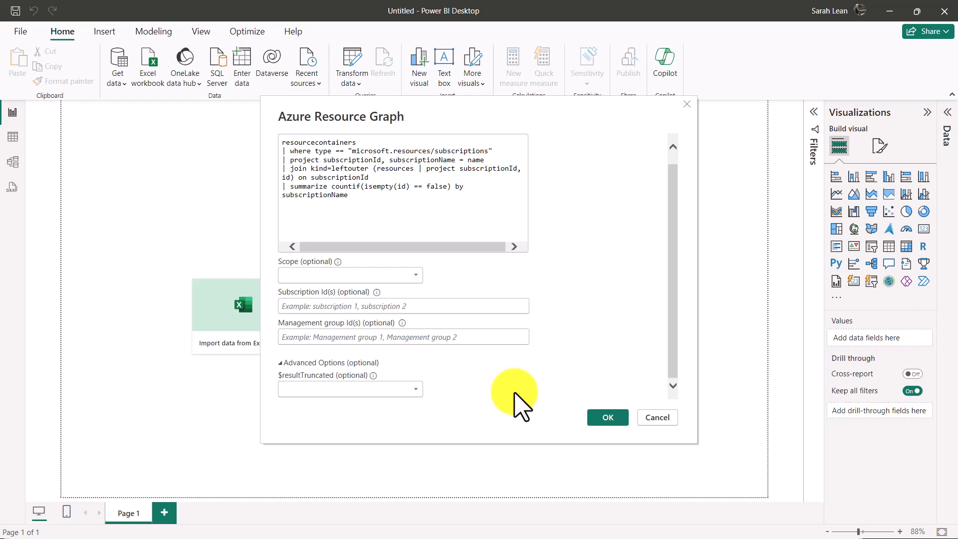
mouse_move(468, 394)
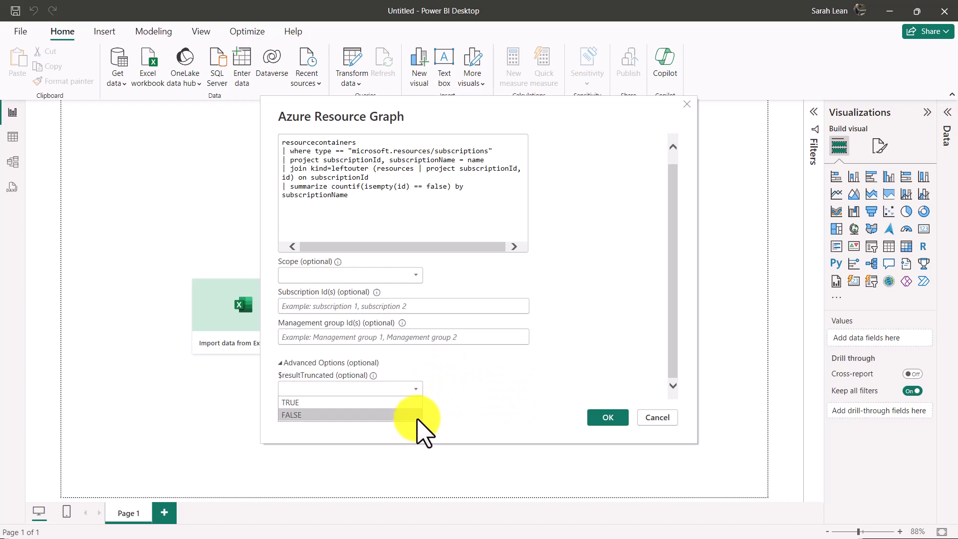
mouse_move(447, 416)
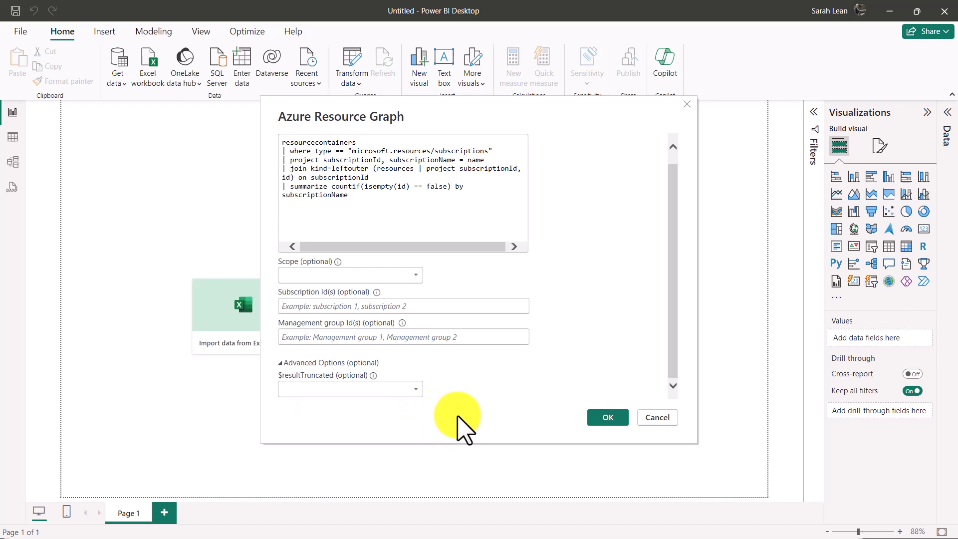
mouse_move(477, 425)
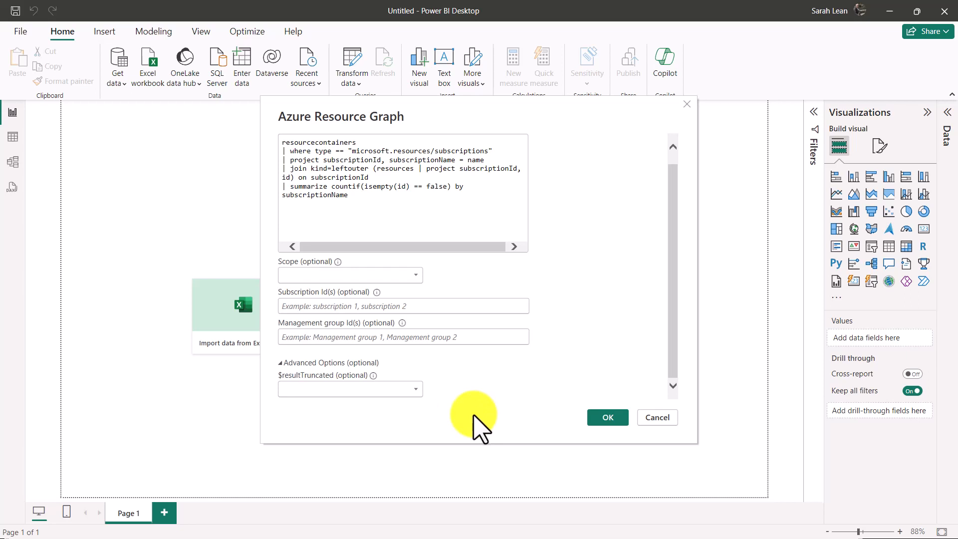
mouse_move(628, 416)
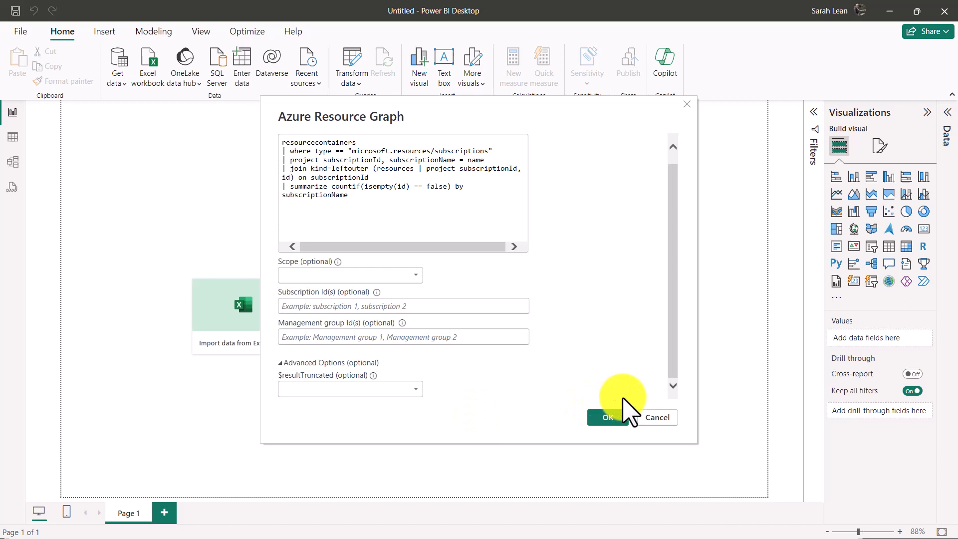
mouse_move(602, 431)
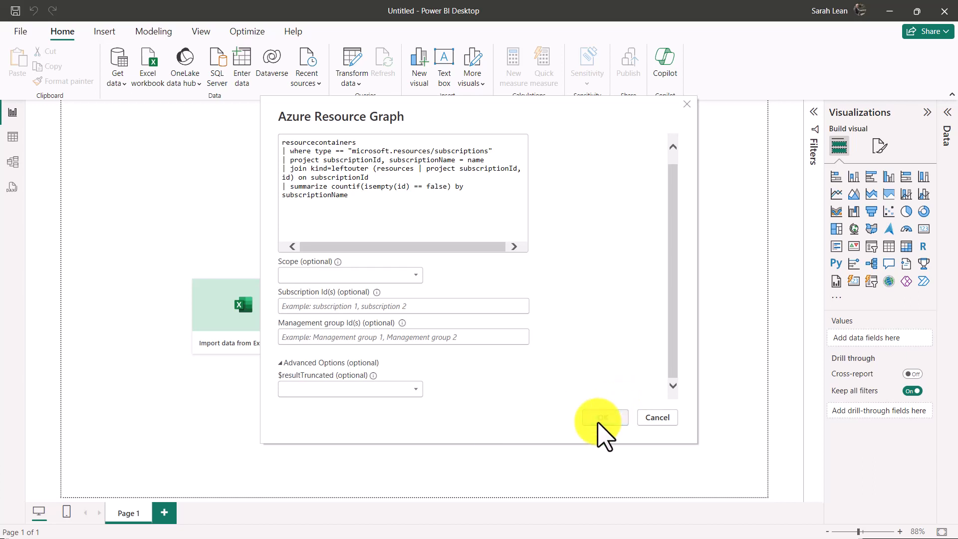
- Sign in with an organizational account and connect, loading the Azure Resource Graph result as Query1
click(605, 418)
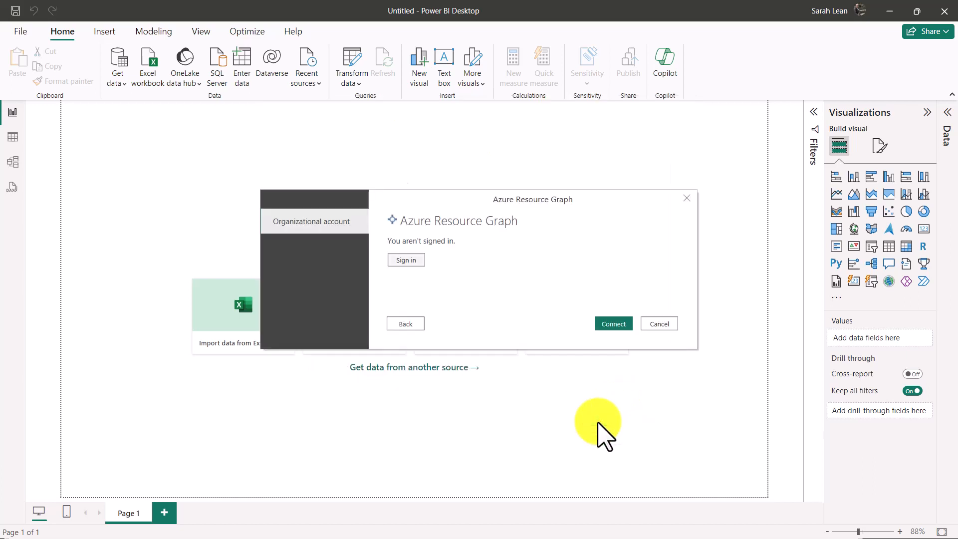
mouse_move(602, 441)
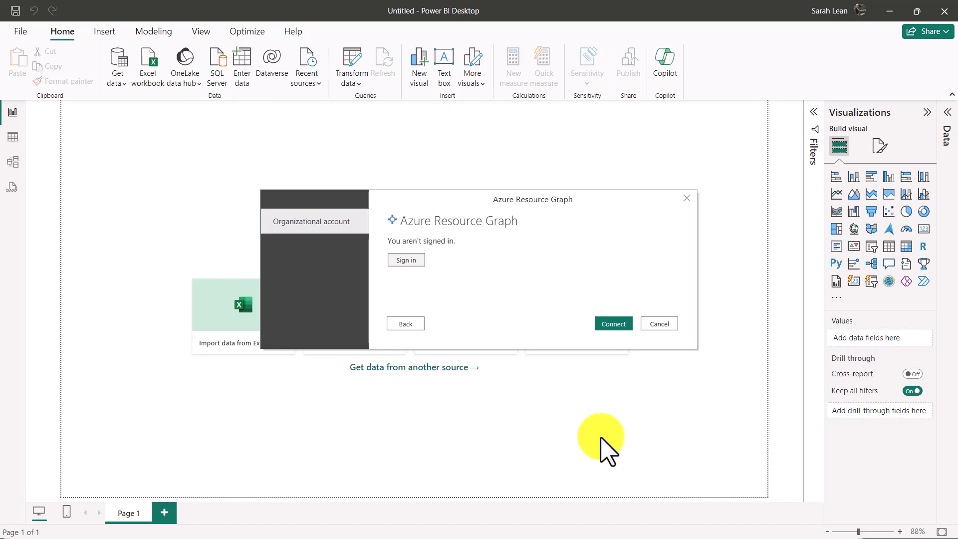
mouse_move(406, 260)
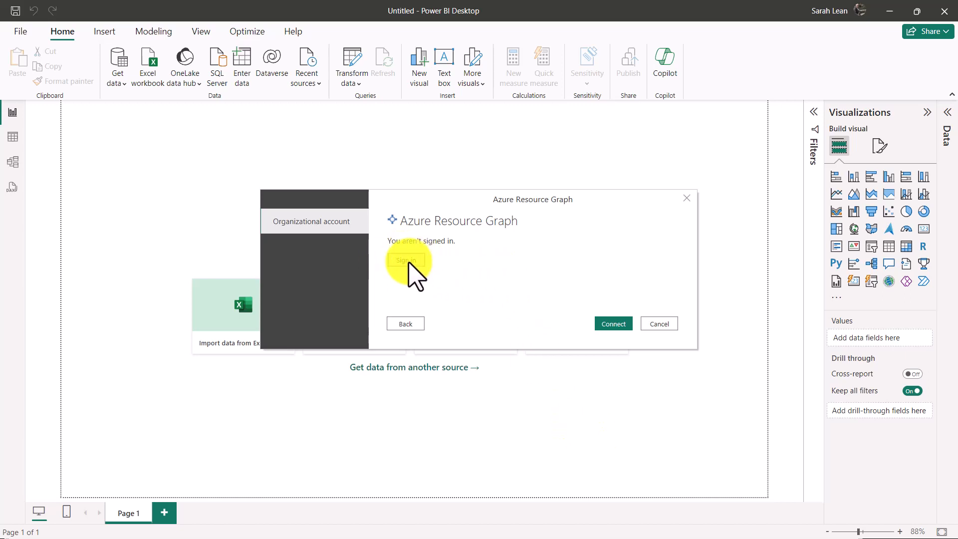
click(405, 262)
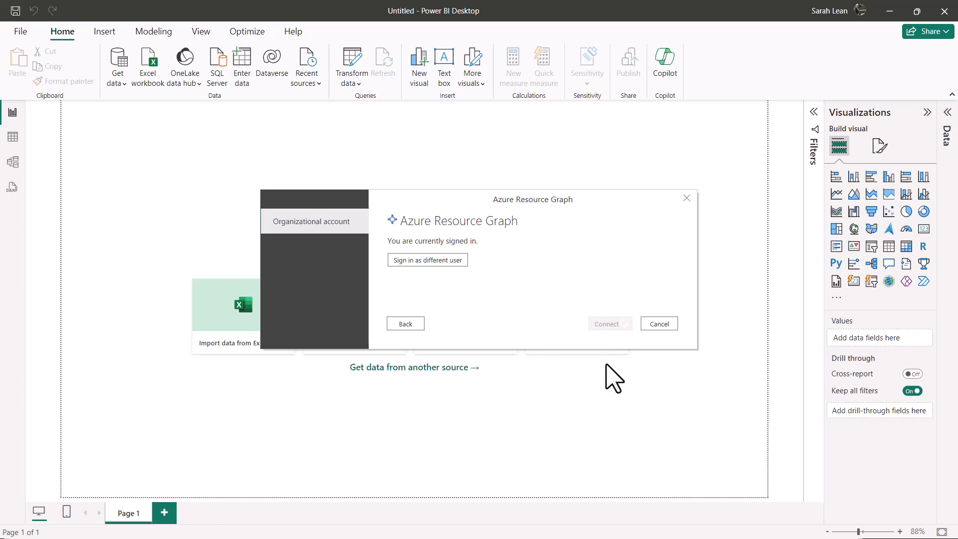
click(607, 324)
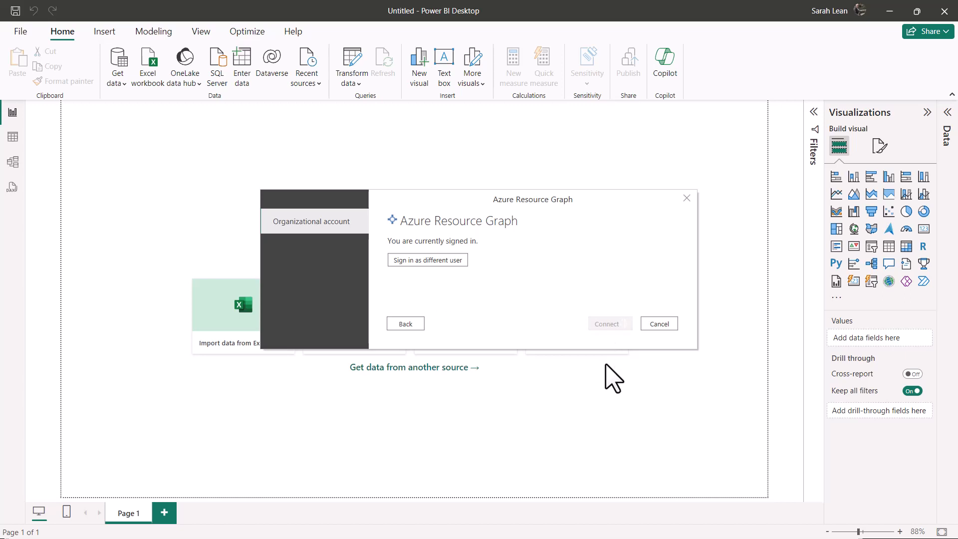
click(606, 324)
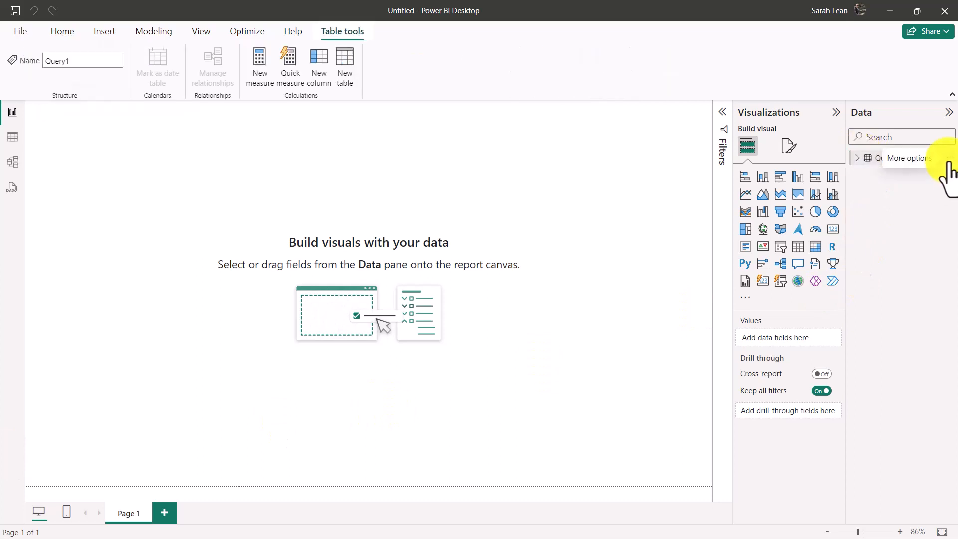
- Open Query1 in Power Query Editor through its More options menu
click(910, 157)
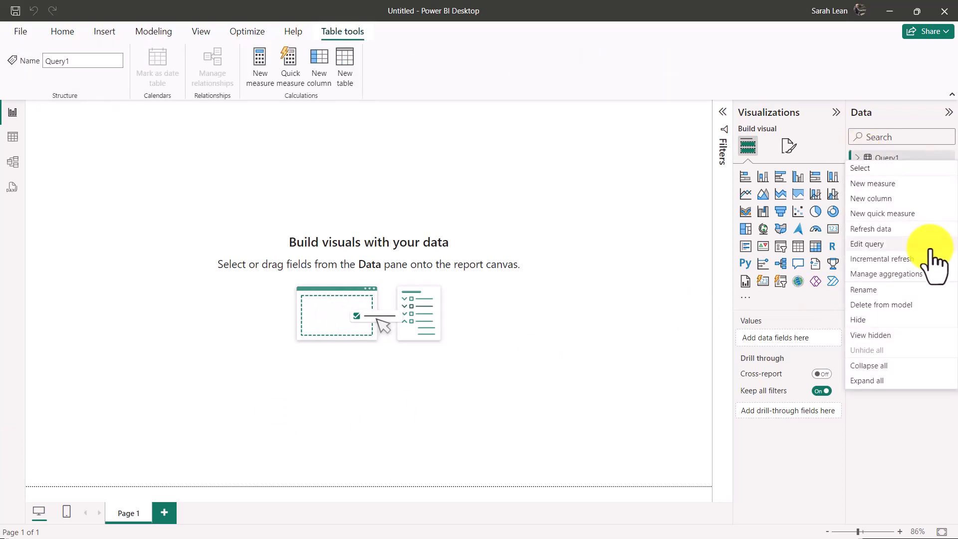
click(866, 244)
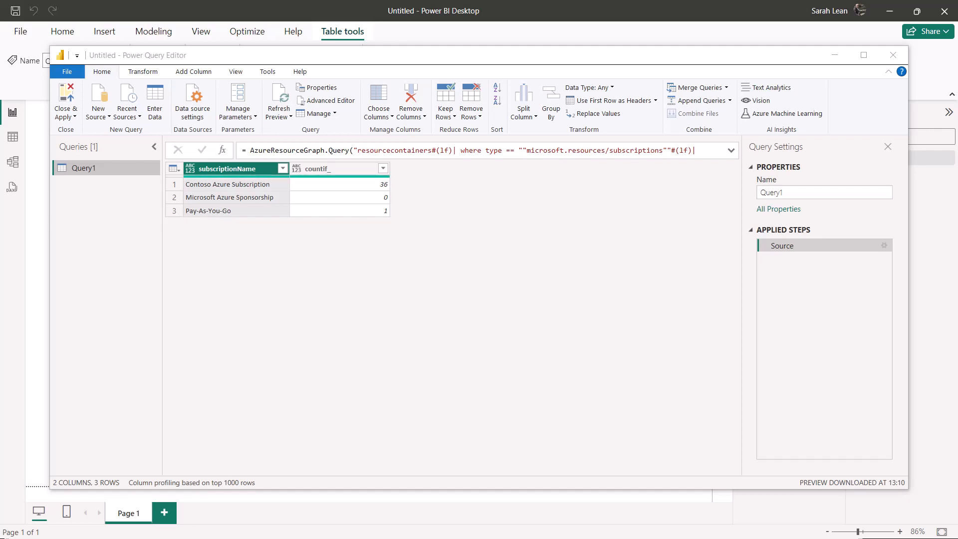
mouse_move(452, 220)
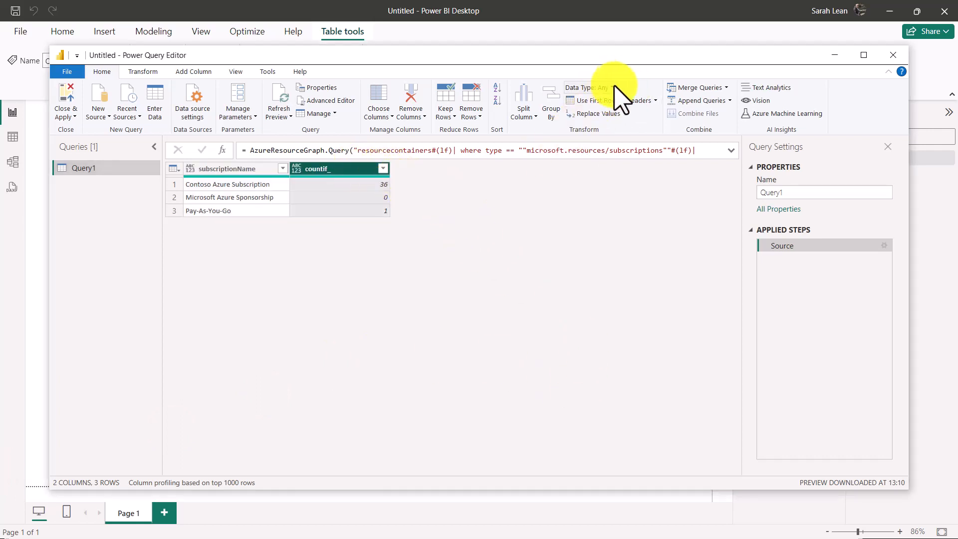
- Change countif_ to Decimal Number and Close & Apply the query
click(586, 87)
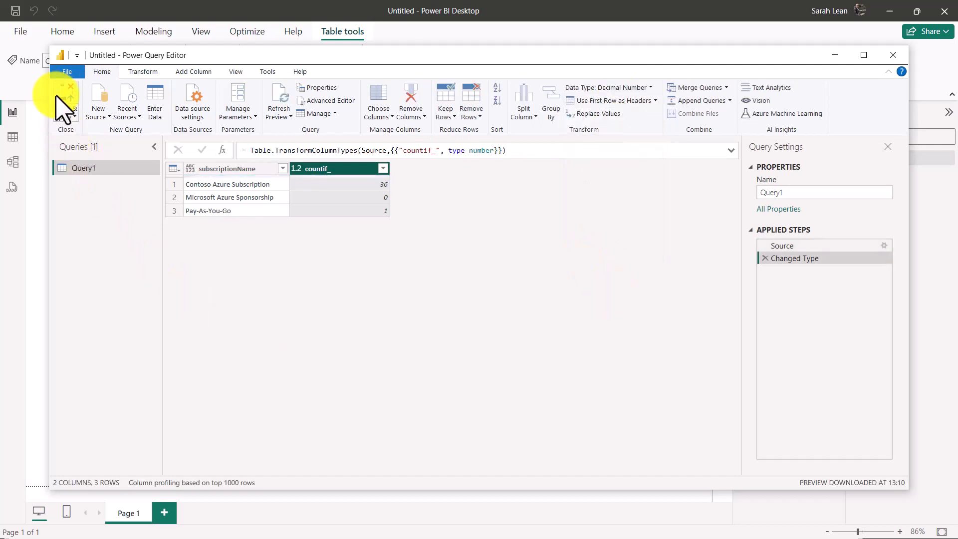
click(66, 101)
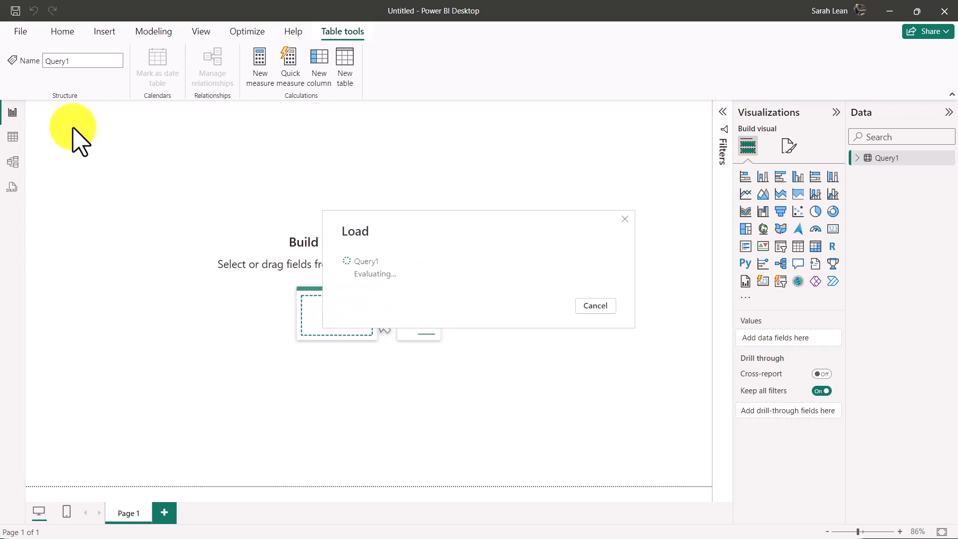
mouse_move(73, 129)
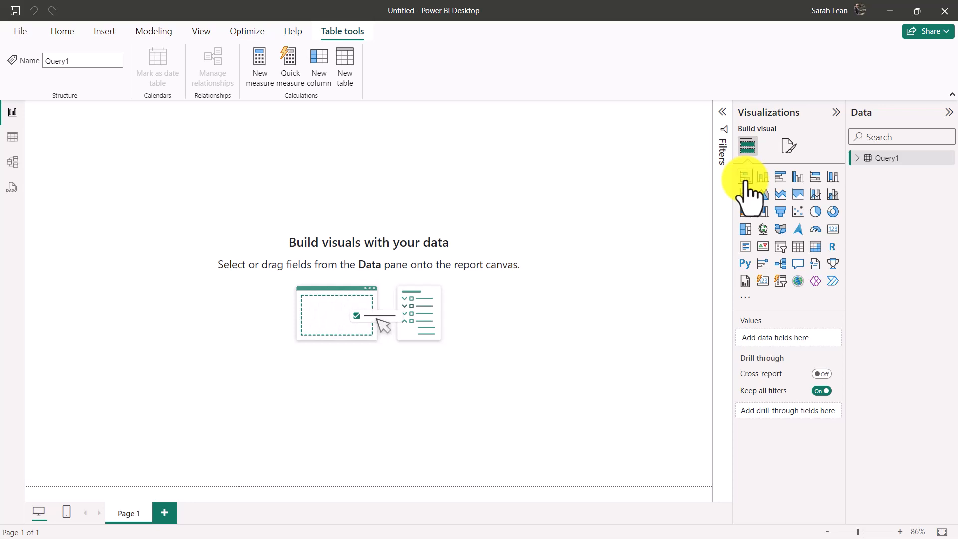
- Insert a Stacked bar chart plotting Sum of countif_ by subscriptionName from Query1
click(745, 176)
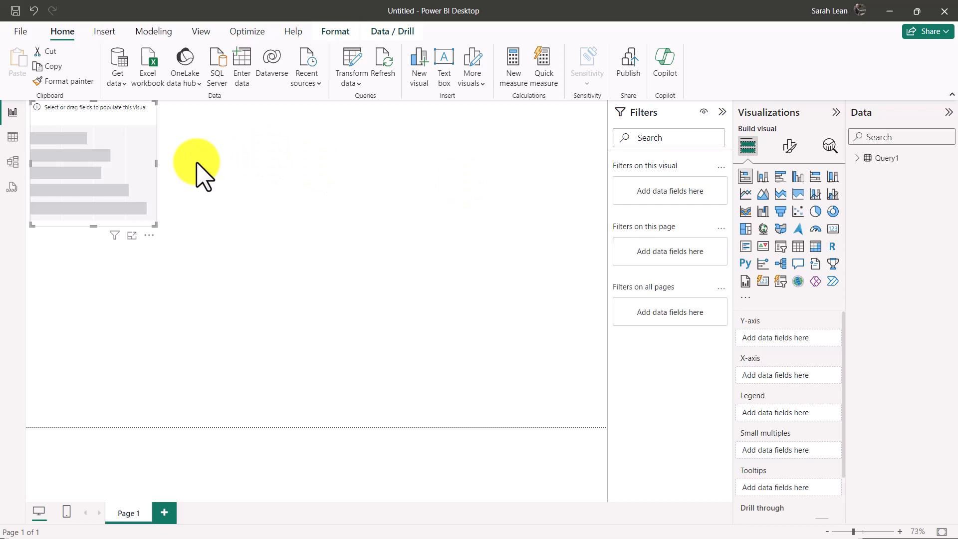
mouse_move(153, 223)
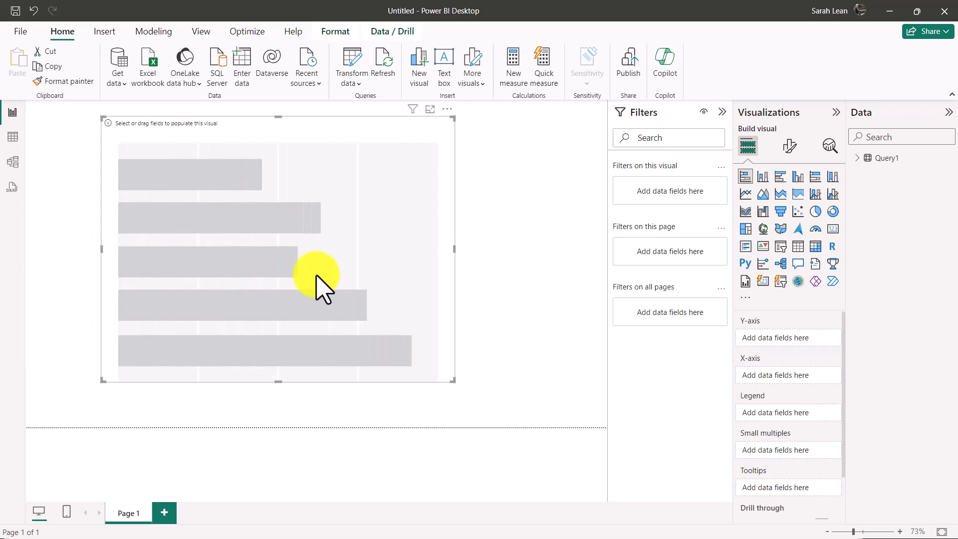
mouse_move(364, 281)
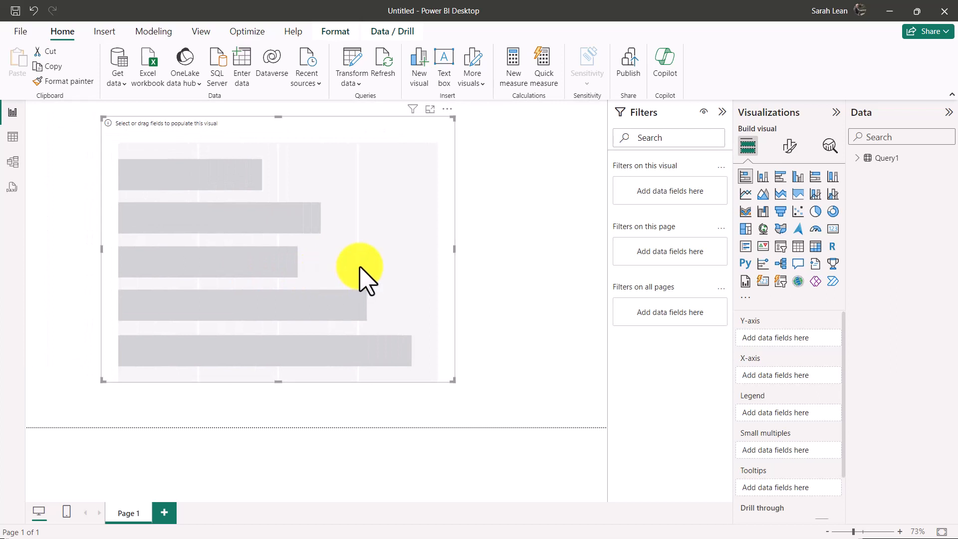
mouse_move(880, 196)
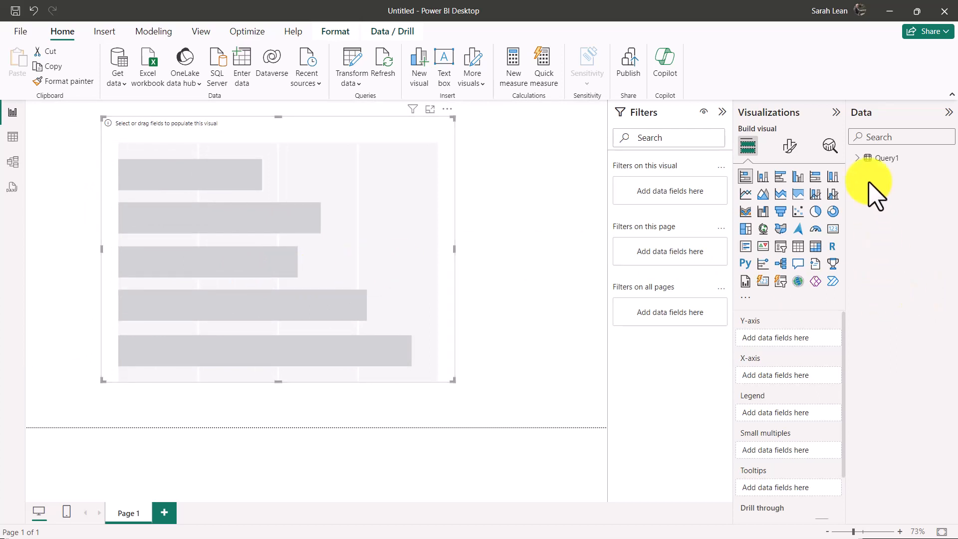
mouse_move(885, 158)
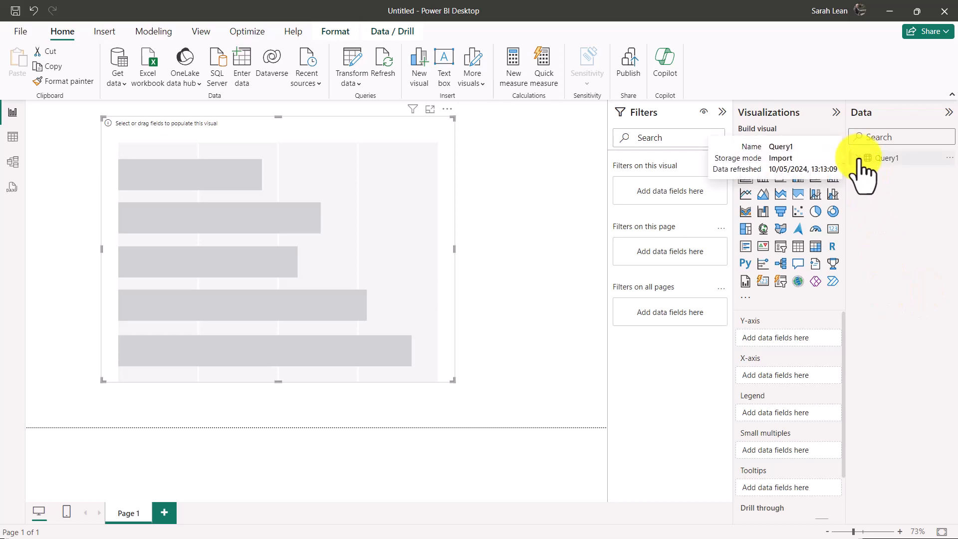
click(859, 158)
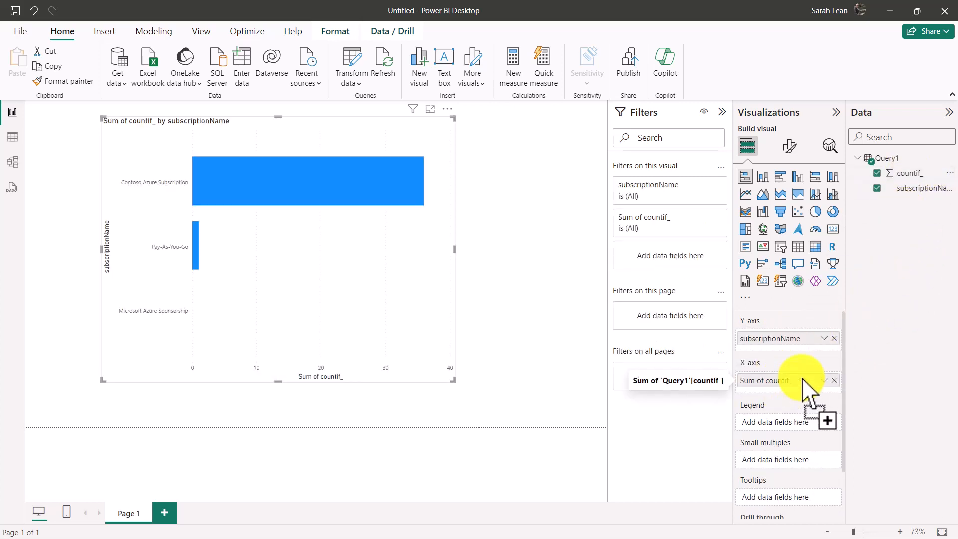
mouse_move(46, 372)
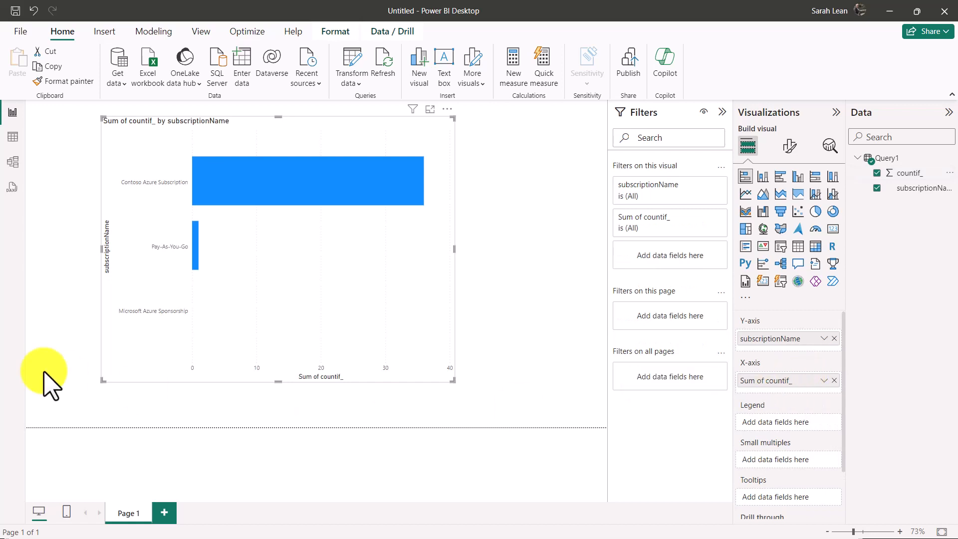
- Turn on the chart's Data labels so the bars show counts 36, 1 and 0
scroll(down, 3)
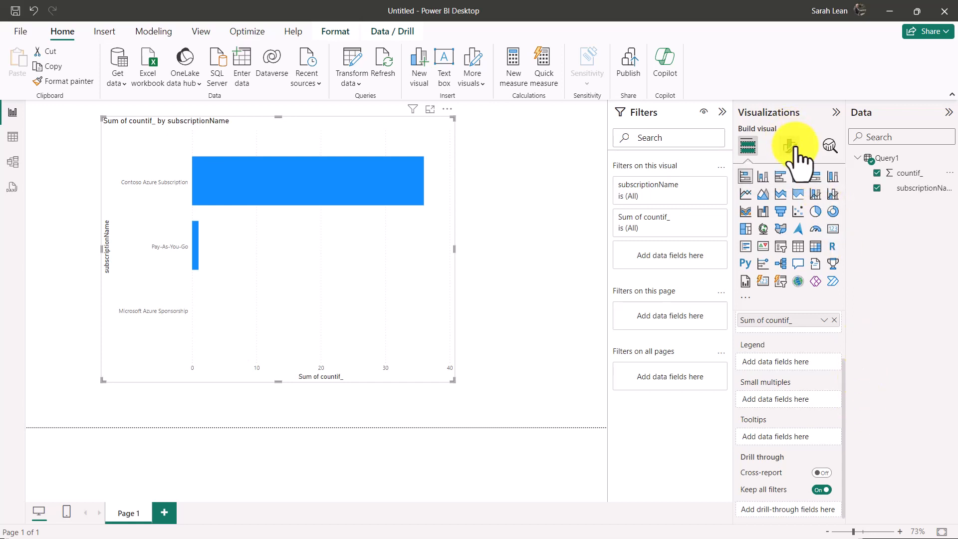
click(794, 146)
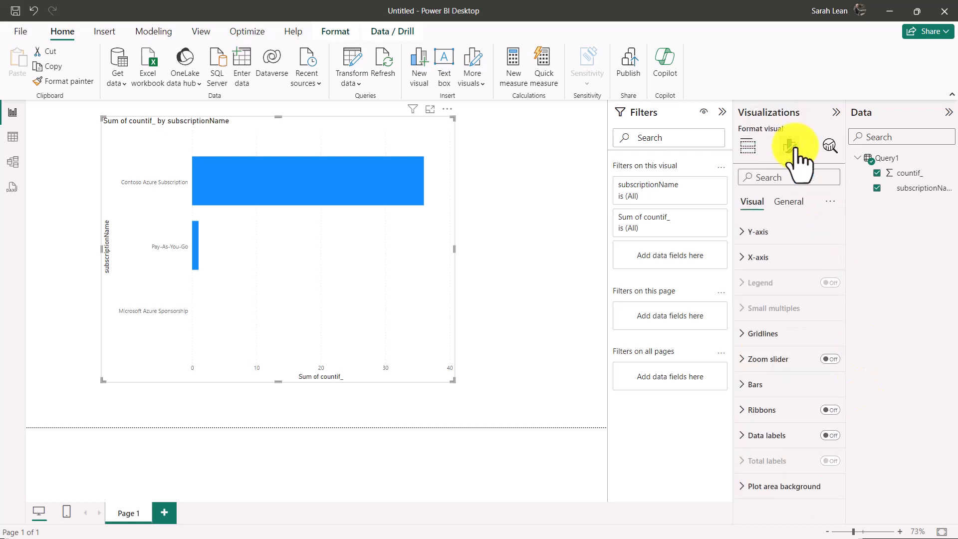
click(830, 436)
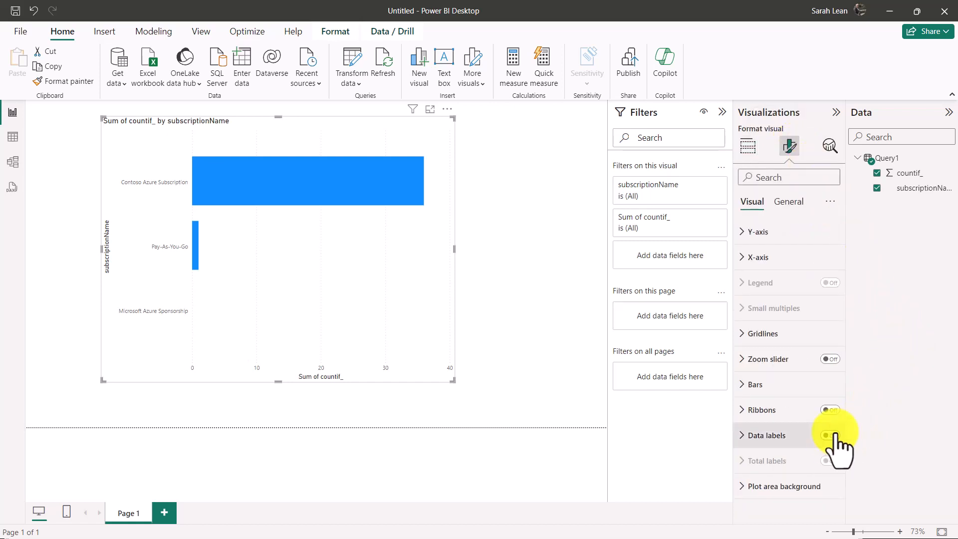
click(831, 435)
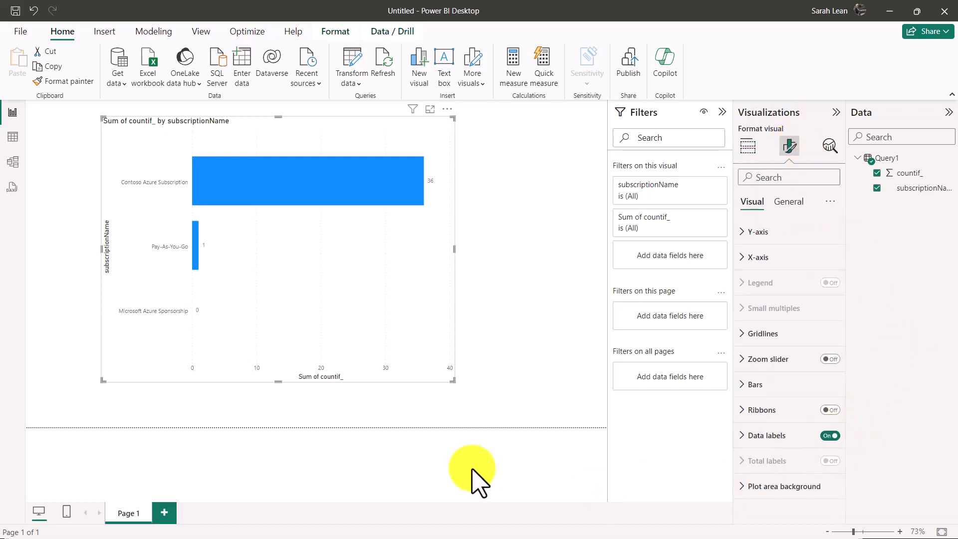
mouse_move(437, 180)
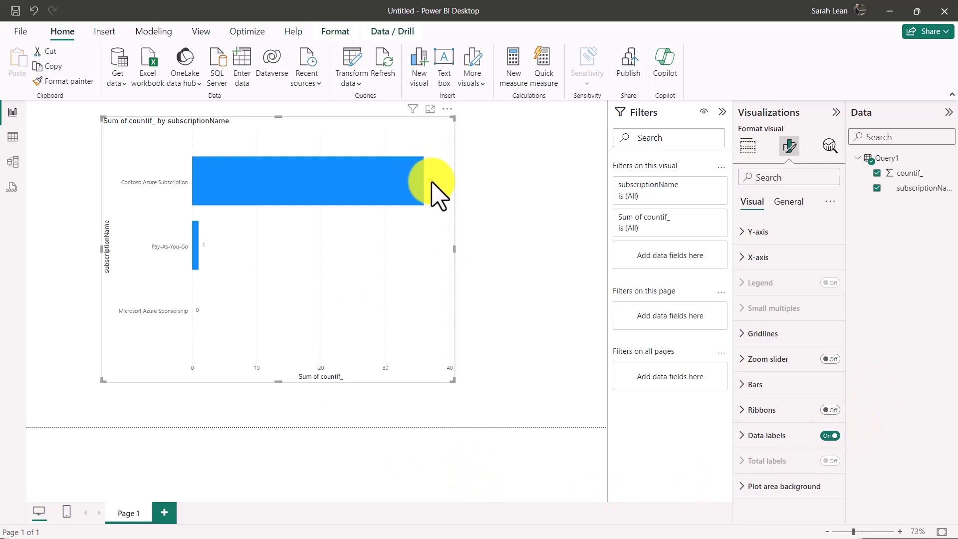
mouse_move(463, 256)
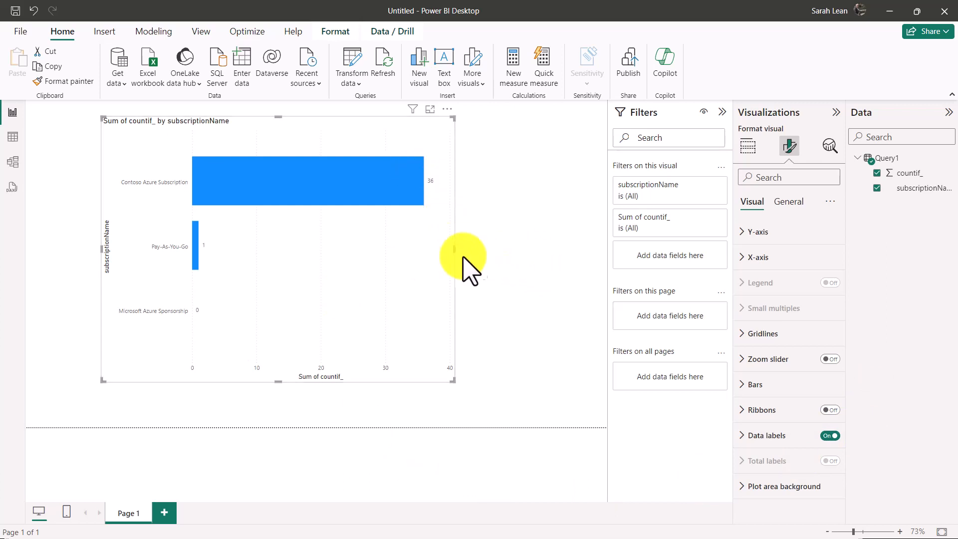